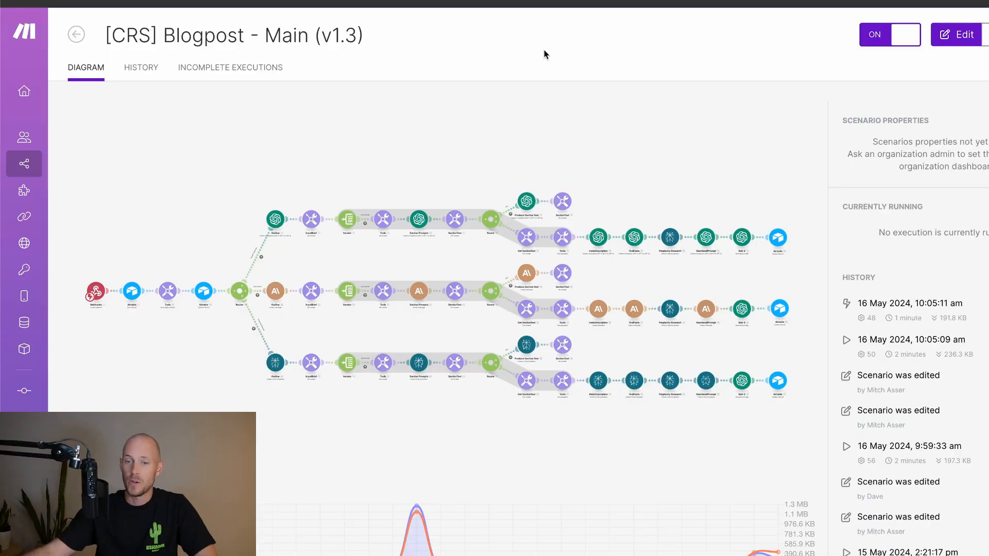
mouse_move(404, 161)
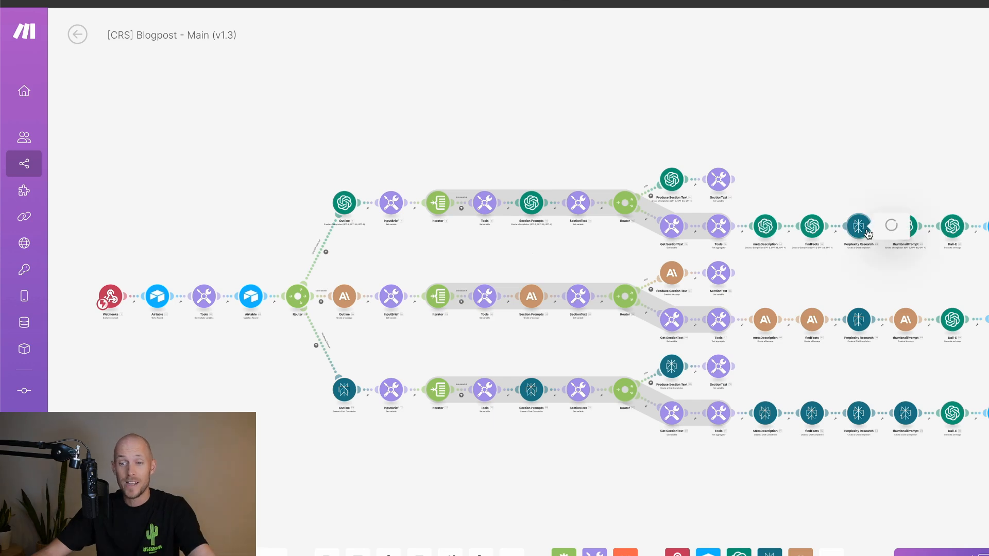
left_click(859, 225)
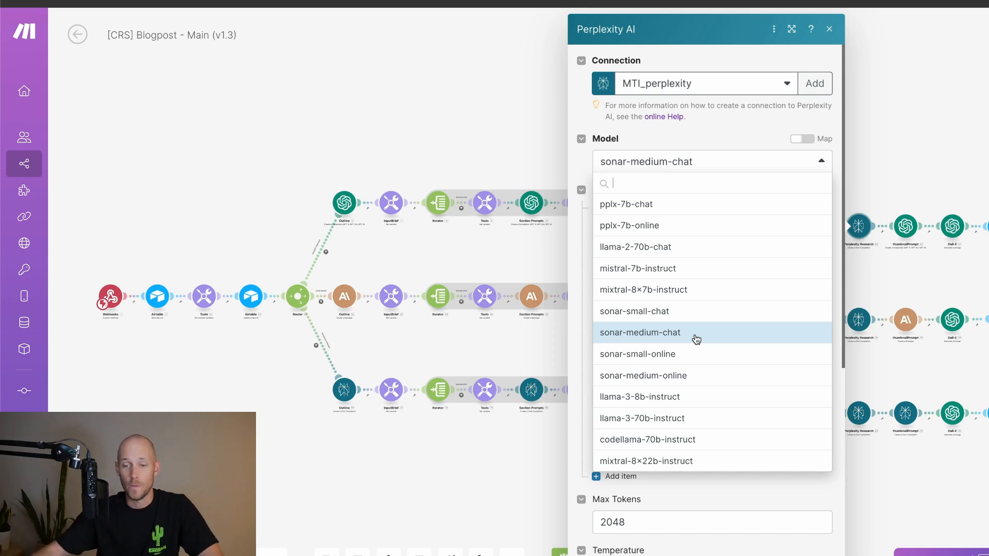
left_click(640, 332)
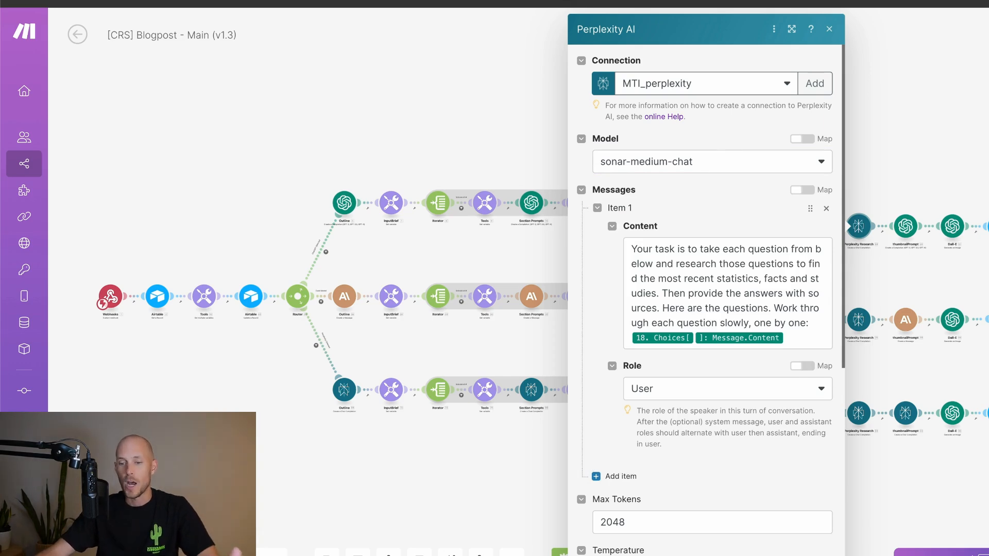
left_click(829, 29)
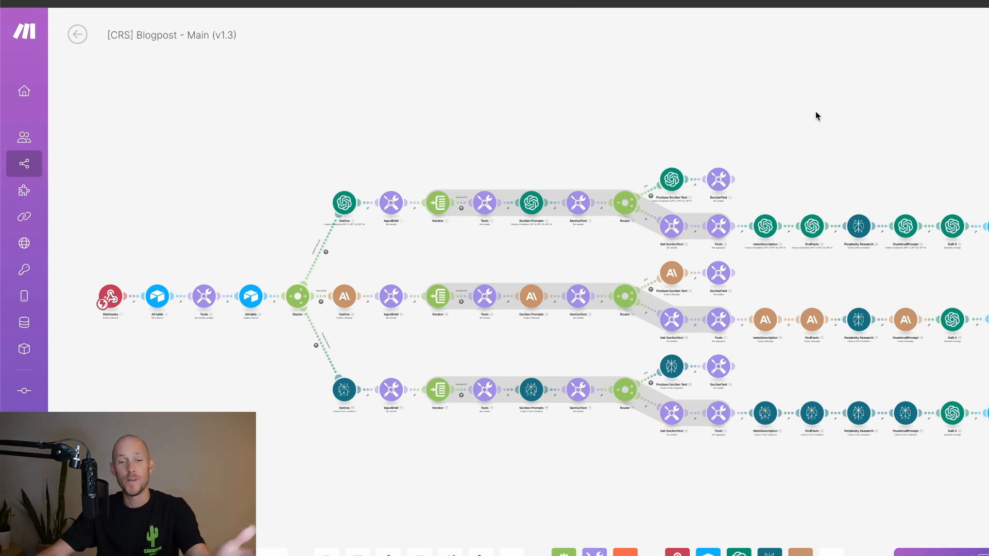
mouse_move(786, 276)
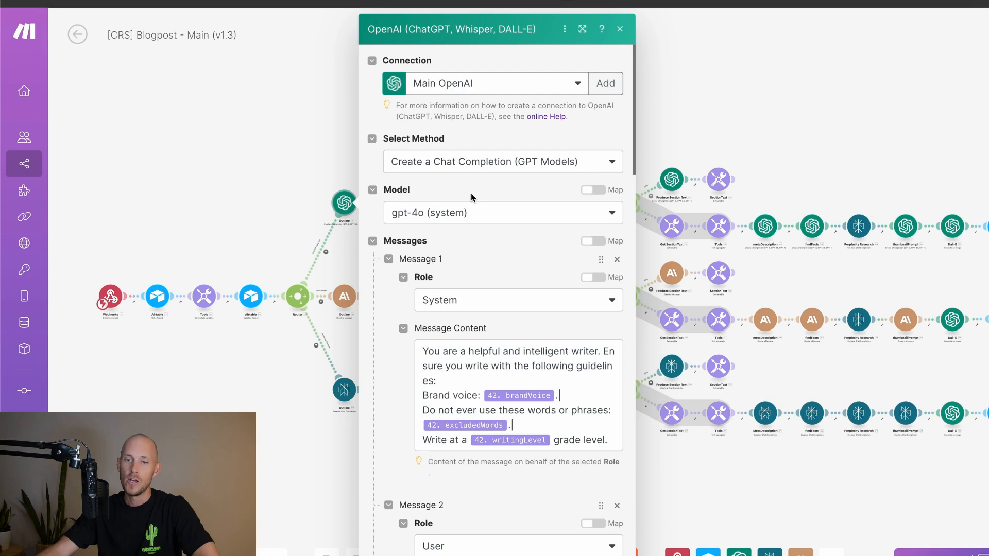
mouse_move(381, 223)
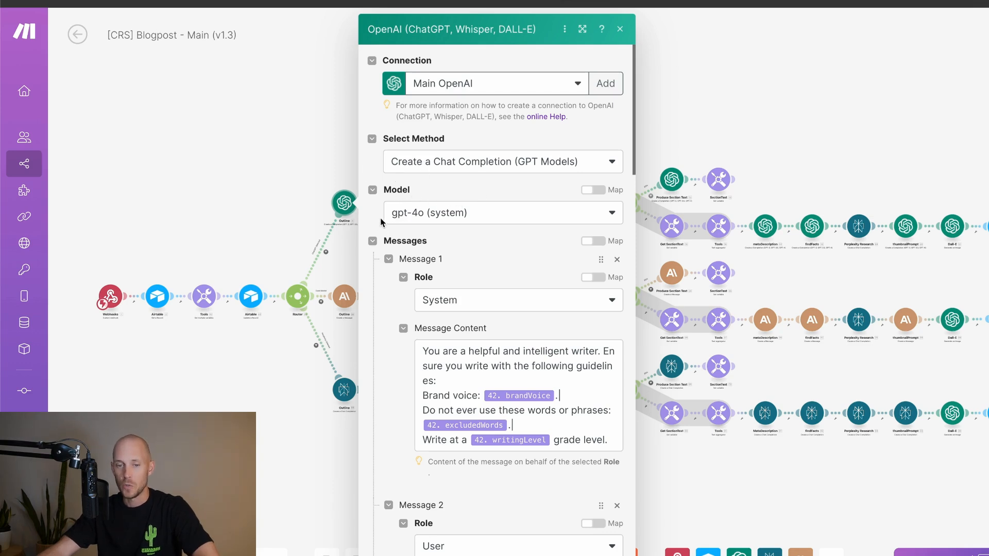
mouse_move(658, 473)
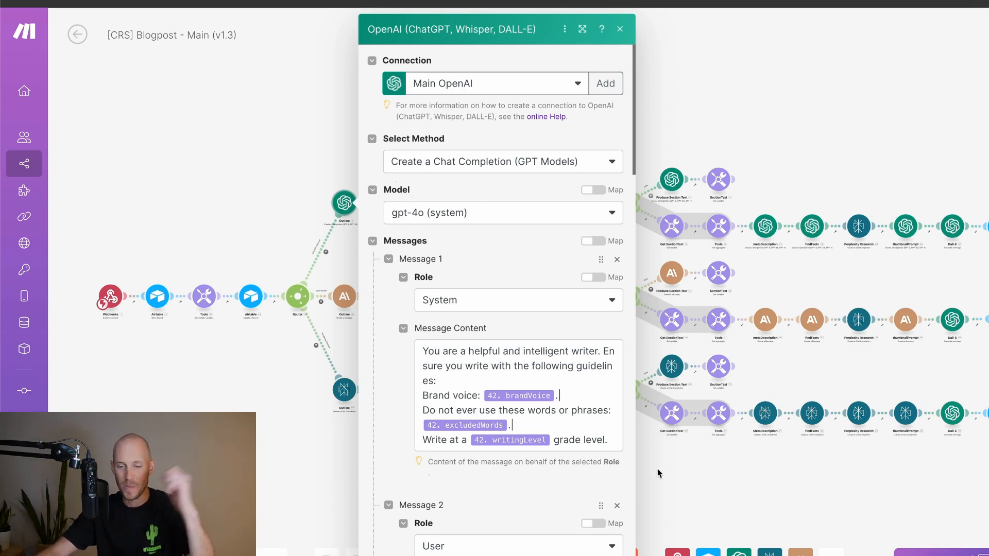
Close the Outline module and open the Section Prompts module's gpt-4o system message
left_click(618, 29)
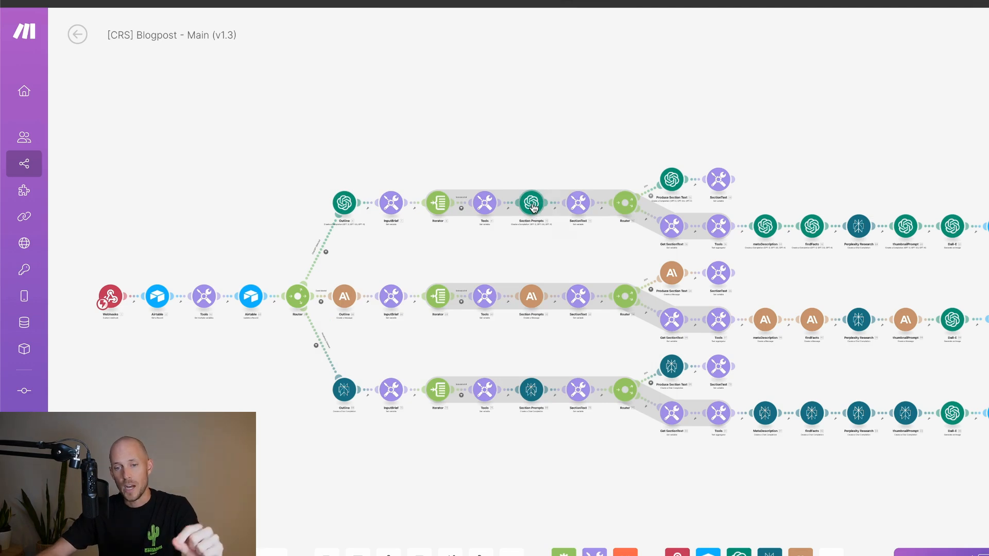
left_click(532, 203)
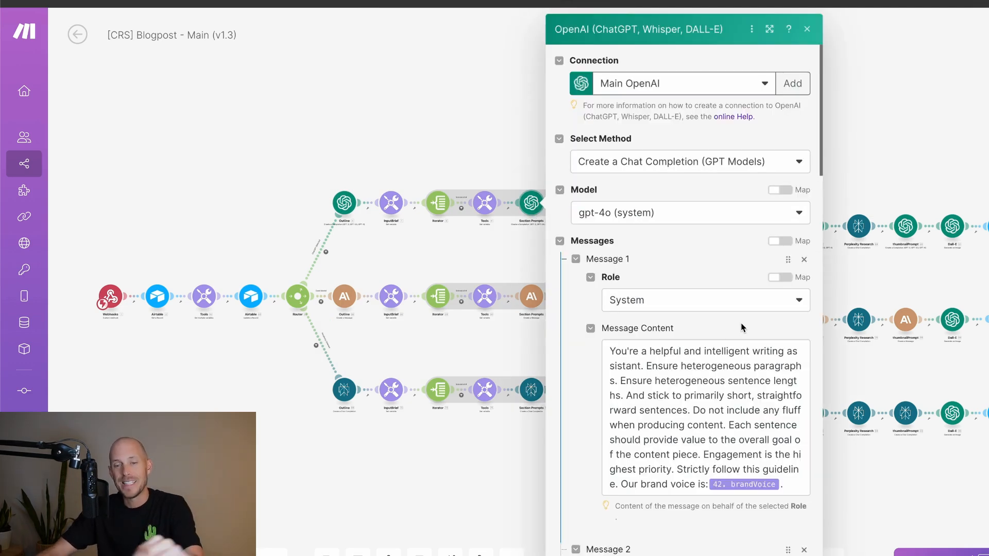
mouse_move(729, 248)
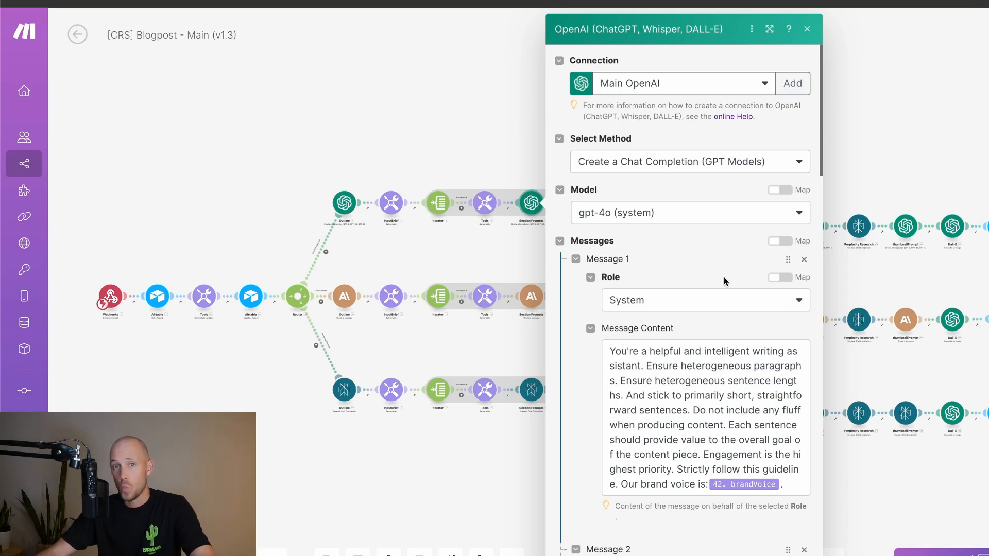
Scroll the Outline module panel to Message 2's Markdown outline prompt from Airtable fields
scroll("down", 3)
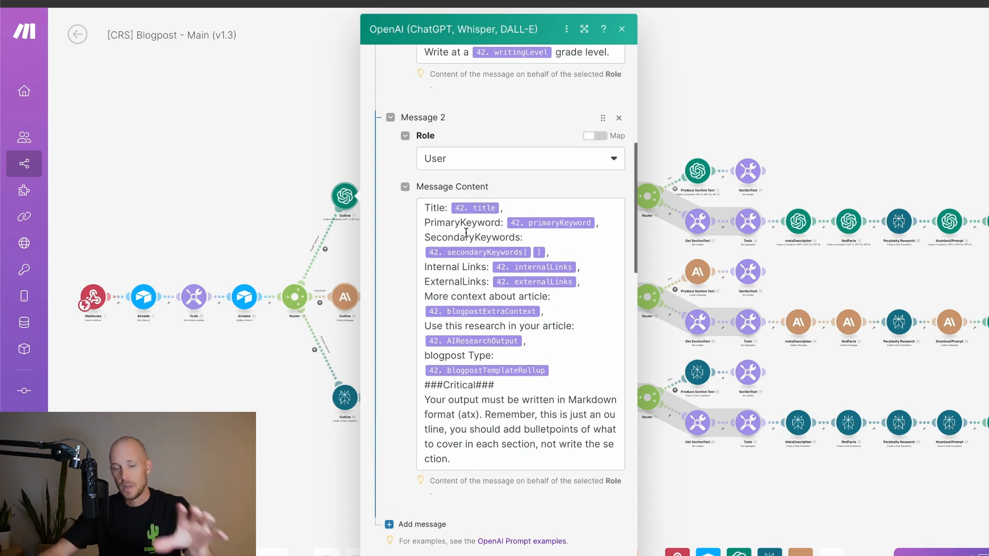
scroll("down", 3)
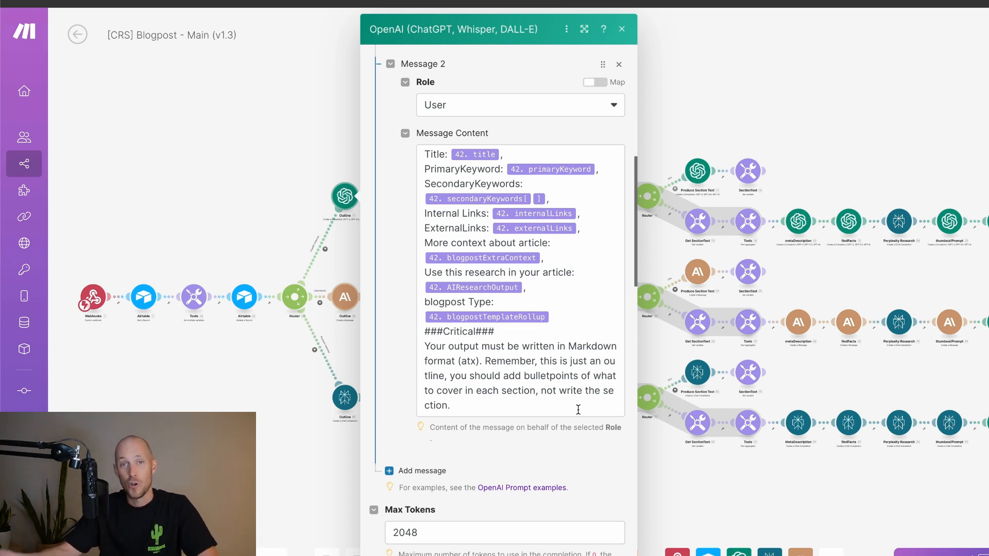
scroll("up", 3)
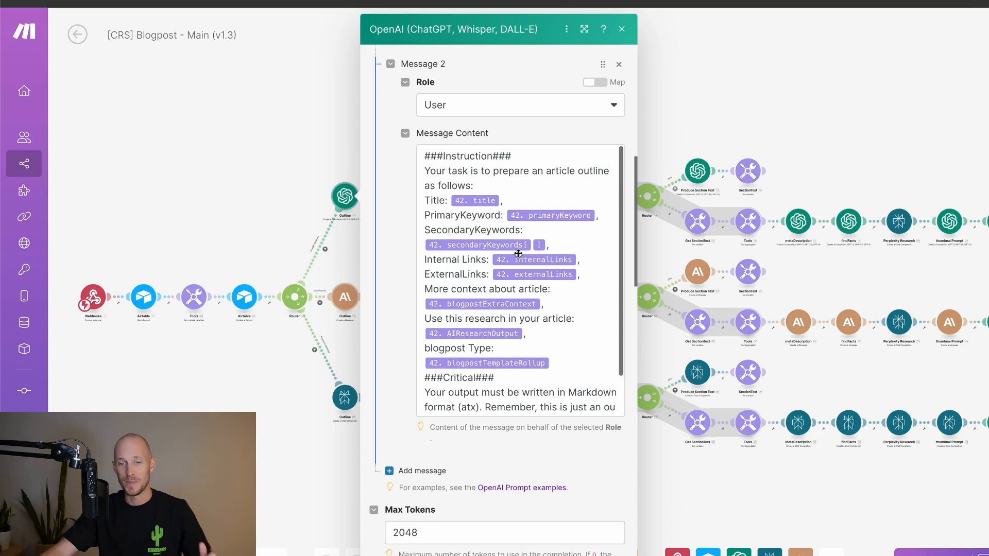
mouse_move(519, 254)
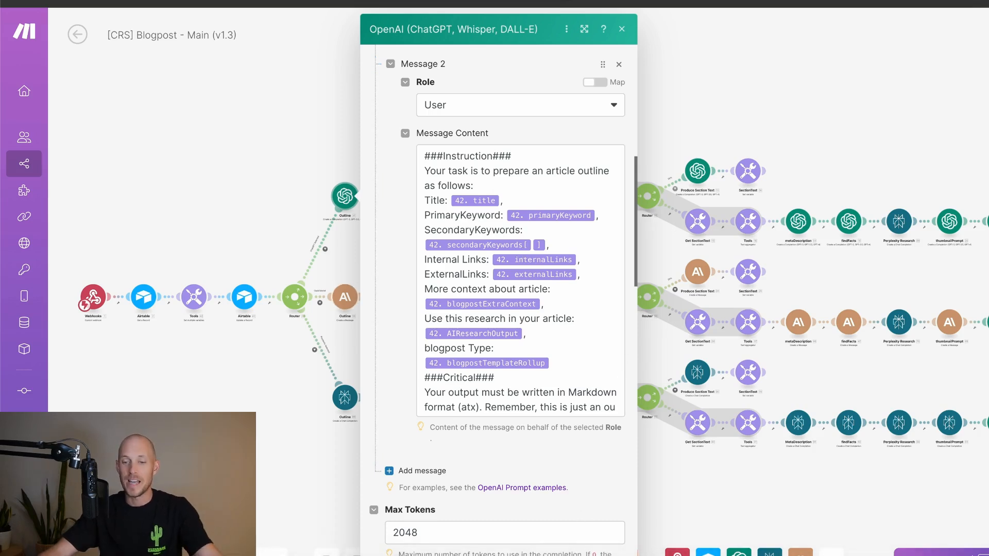
Open Perplexity's Supported Models docs listing llama-3 sonar and open-source models
left_click(622, 29)
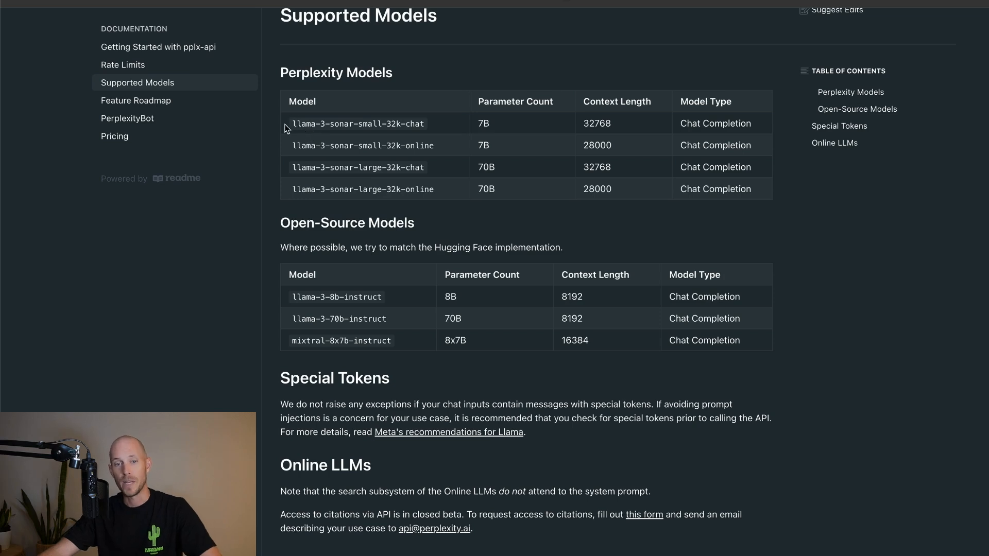
mouse_move(881, 247)
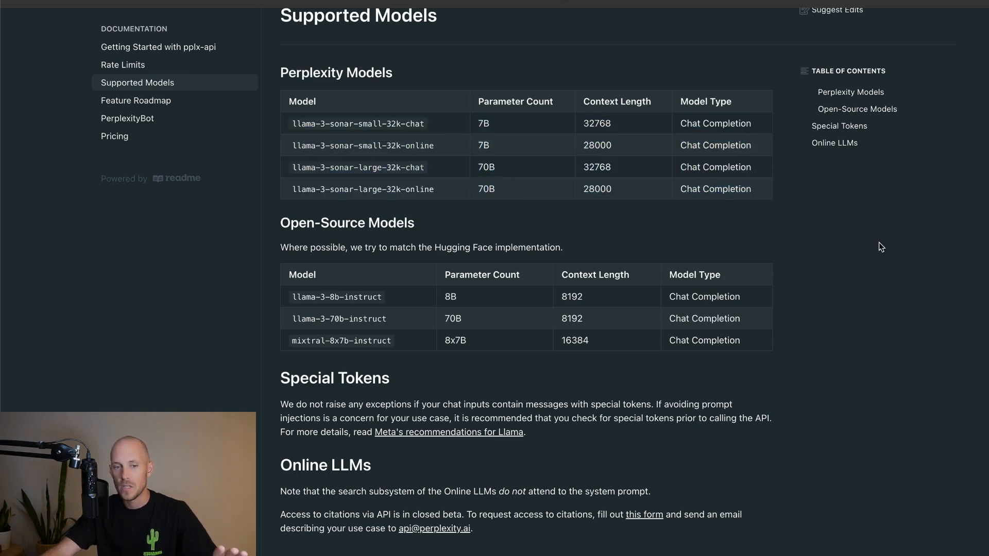
double_click(336, 297)
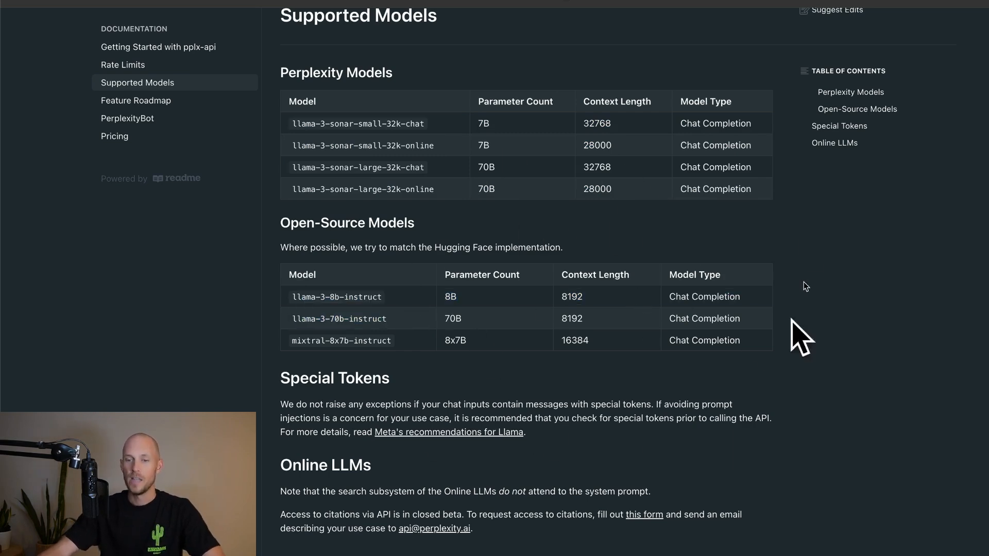
mouse_move(634, 70)
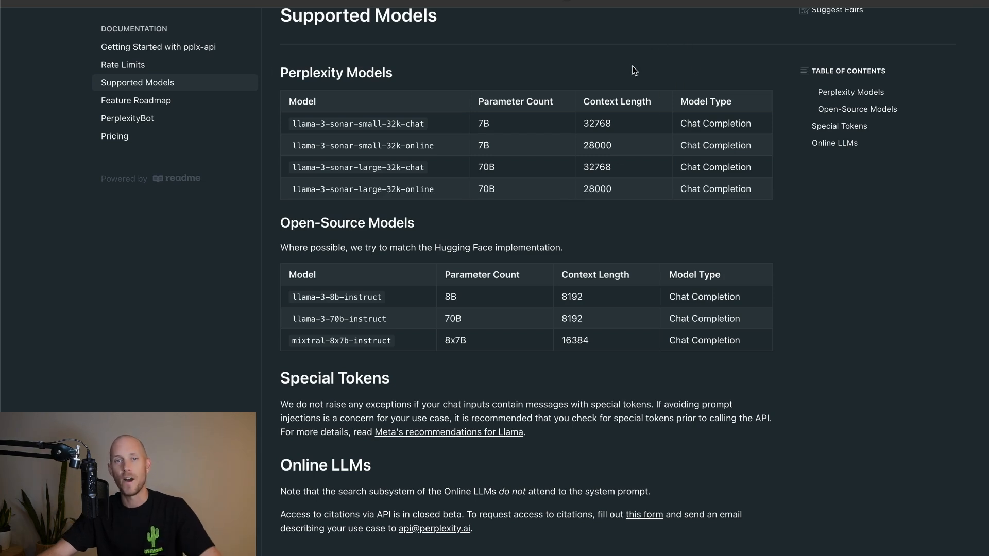
mouse_move(539, 151)
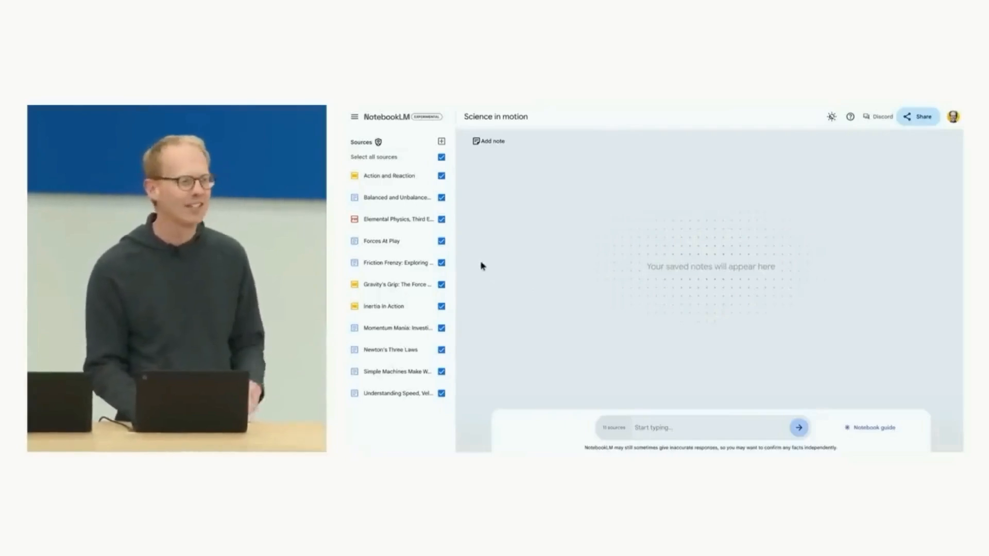
mouse_move(472, 274)
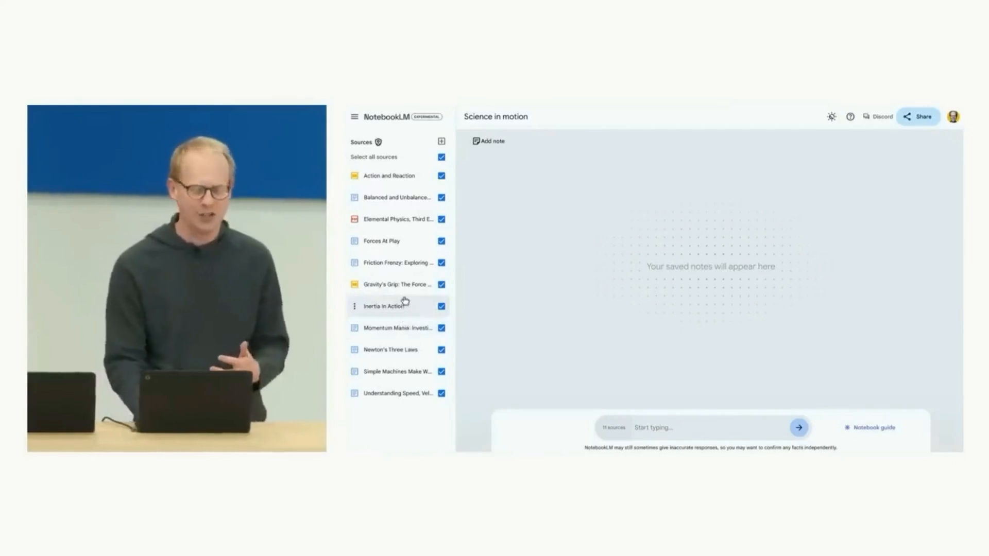
mouse_move(469, 272)
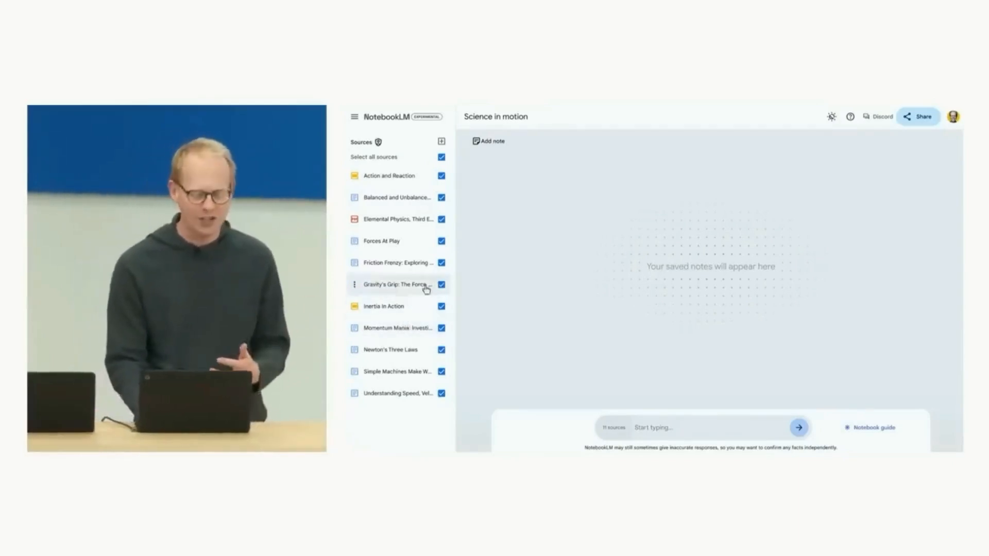
mouse_move(469, 272)
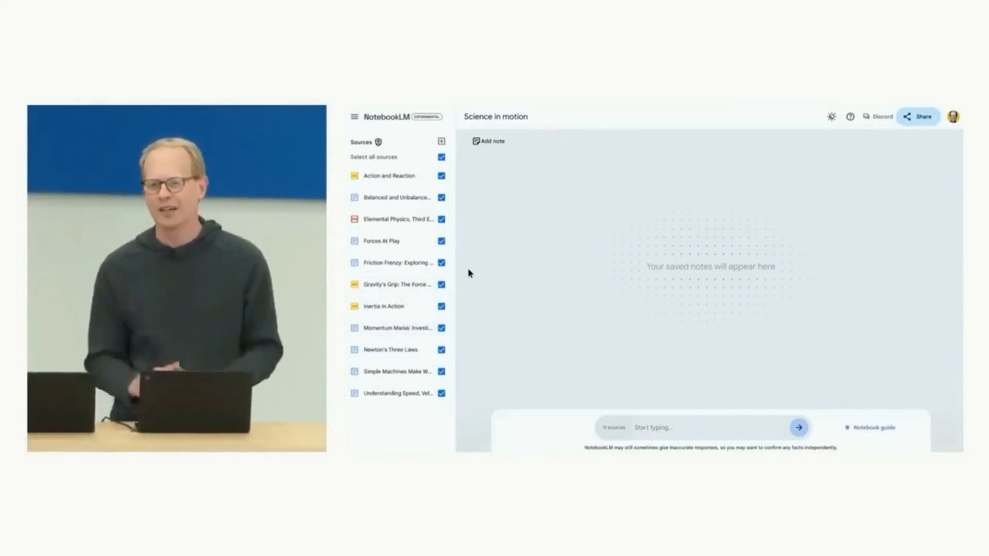
mouse_move(786, 397)
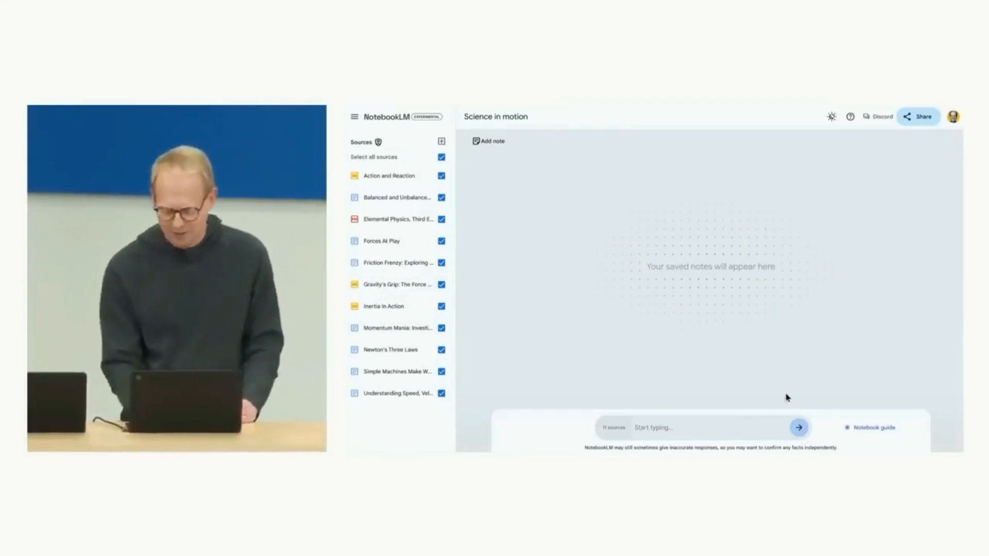
Open the Science in motion Notebook guide and play the Newton's laws audio overview
left_click(873, 427)
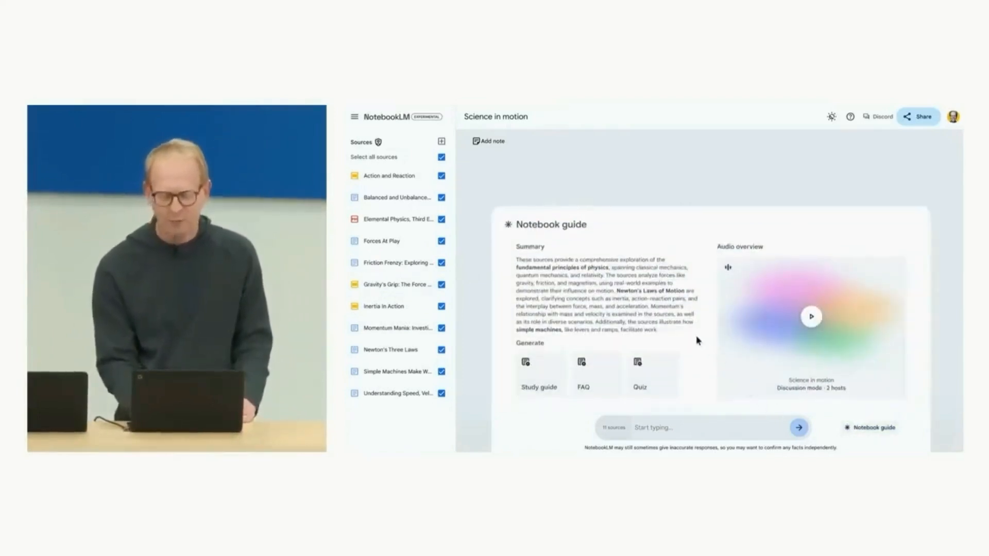
mouse_move(592, 347)
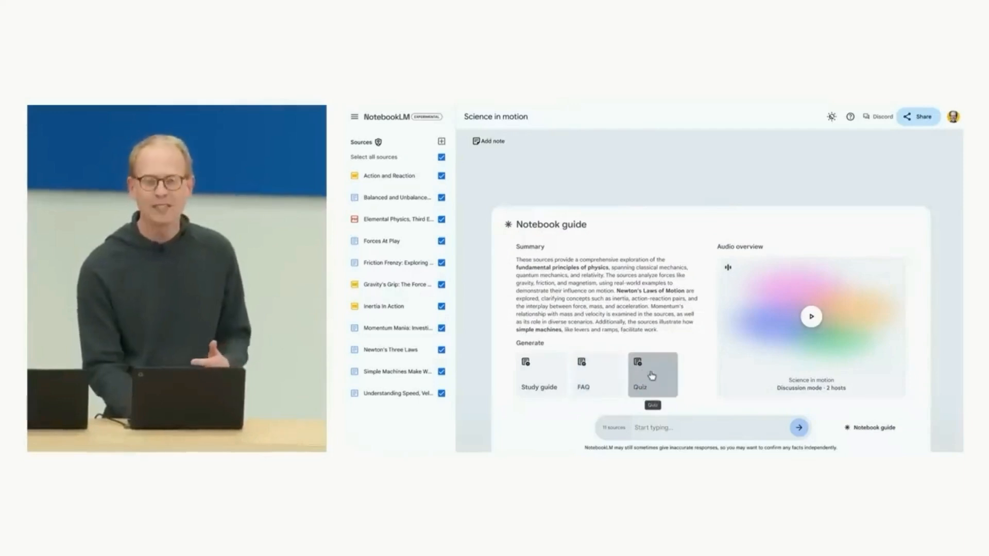
mouse_move(699, 371)
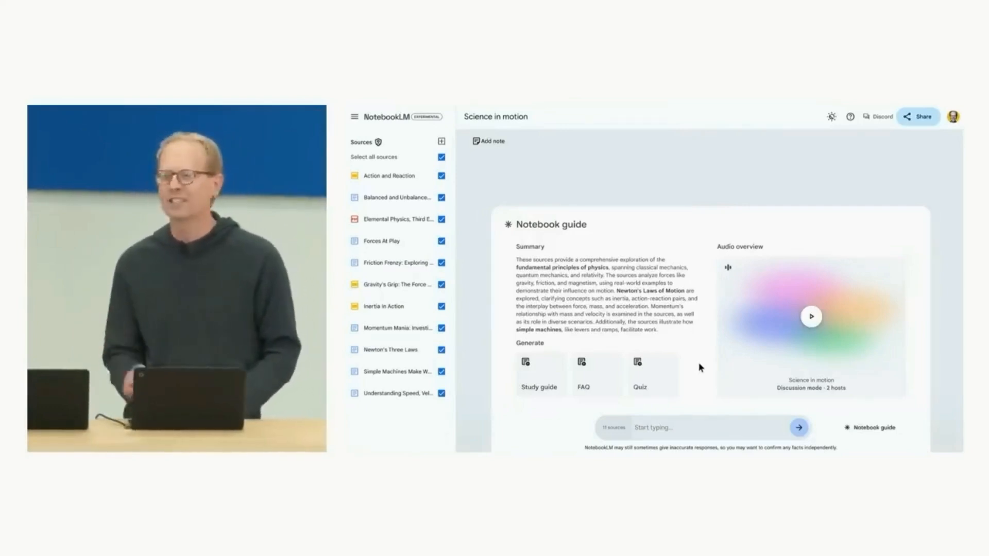
left_click(811, 316)
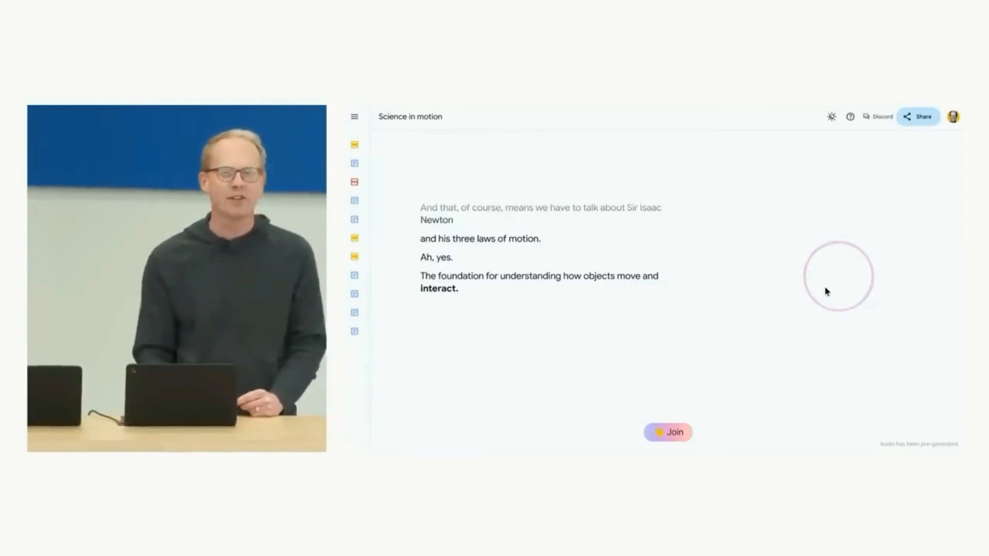
mouse_move(684, 415)
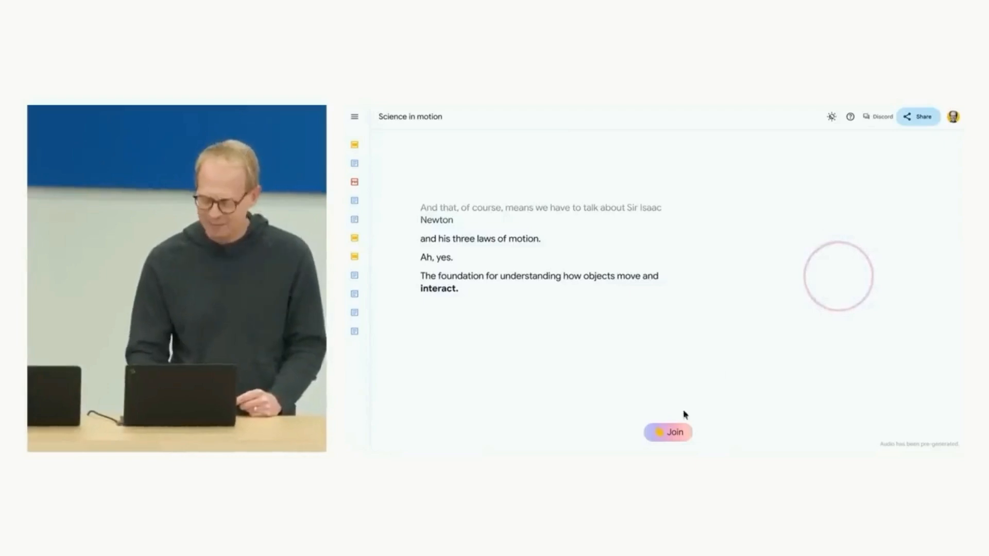
left_click(668, 432)
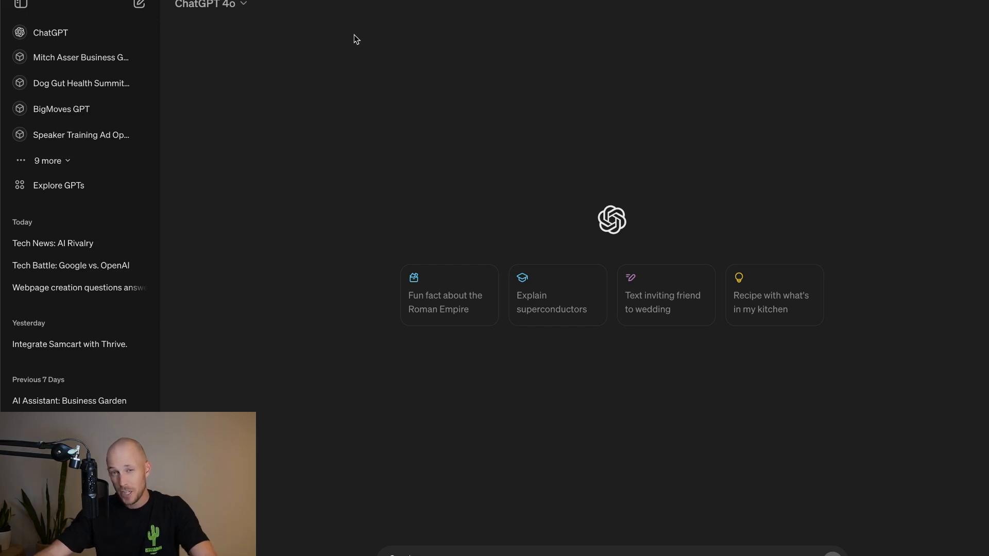
mouse_move(250, 183)
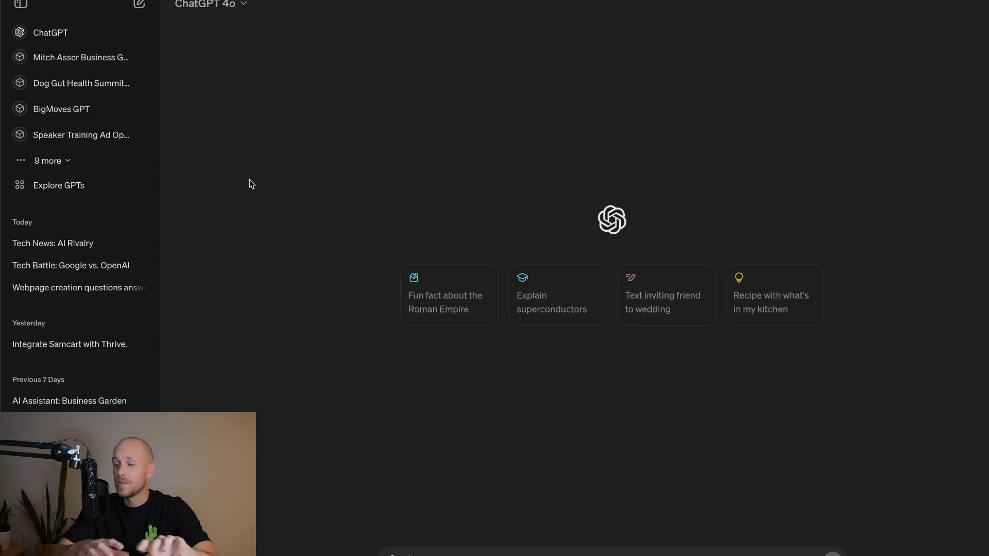
mouse_move(258, 192)
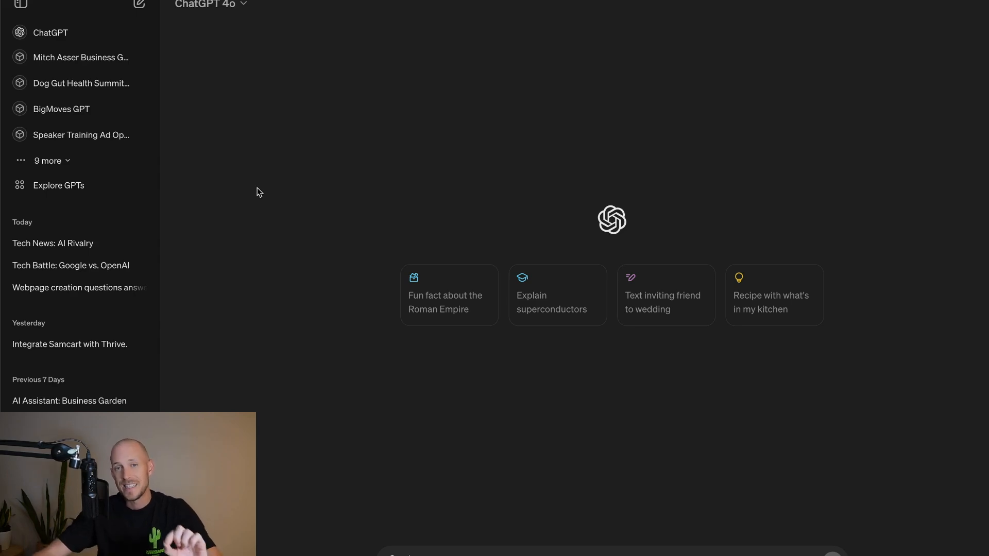
Reopen the 'Tech Battle: Google vs. OpenAI' chat and scroll up to its thumbnail
left_click(70, 265)
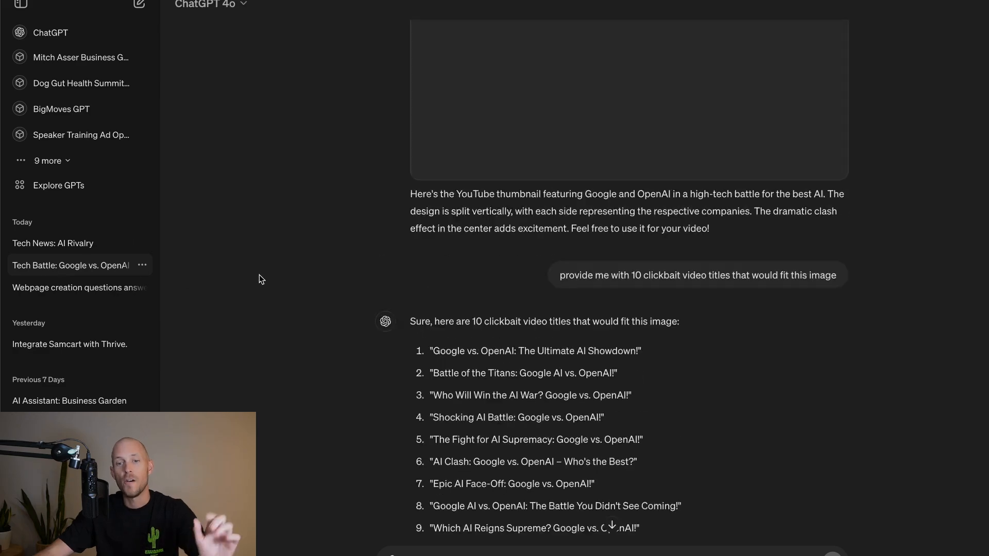
scroll("up", 3)
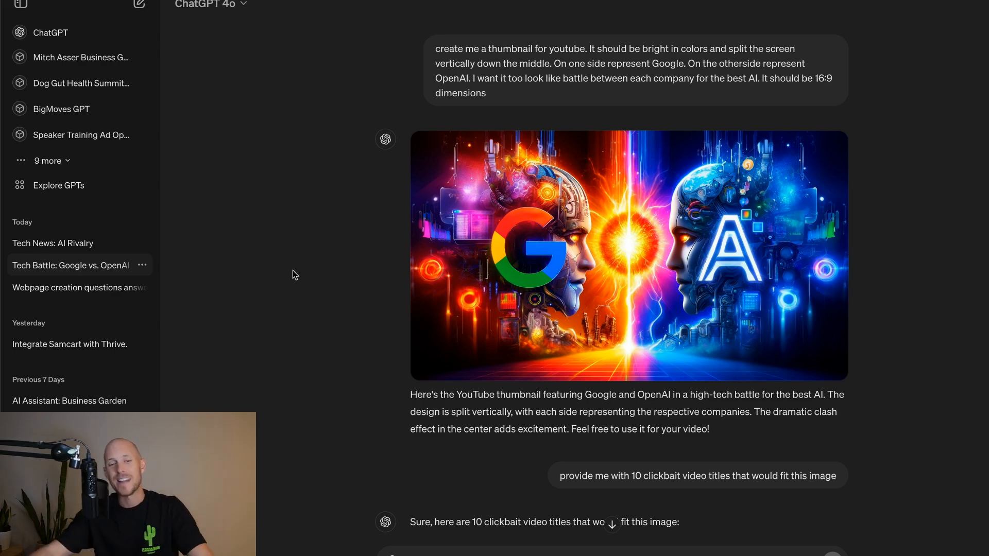
mouse_move(295, 287)
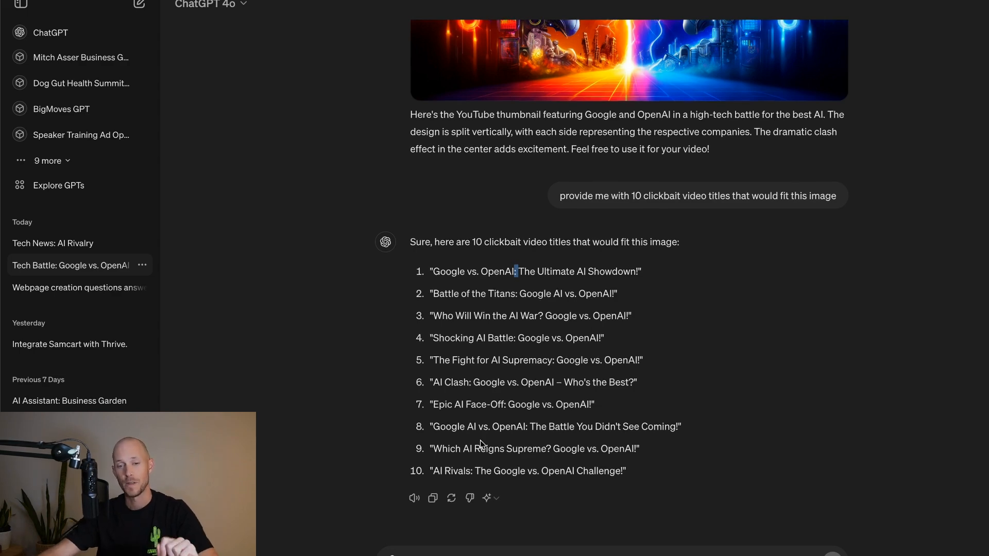
Start a new empty ChatGPT 4o chat
left_click(138, 5)
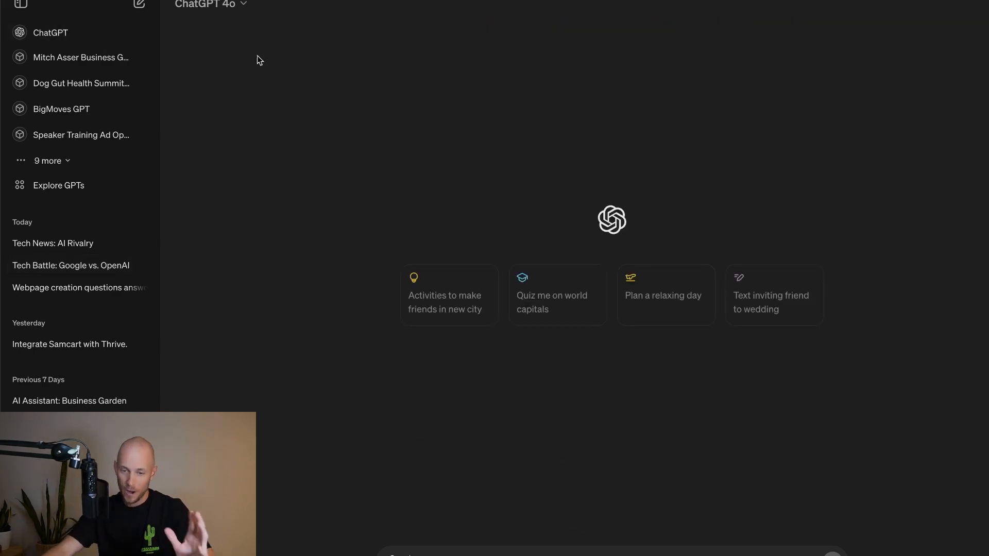
mouse_move(582, 318)
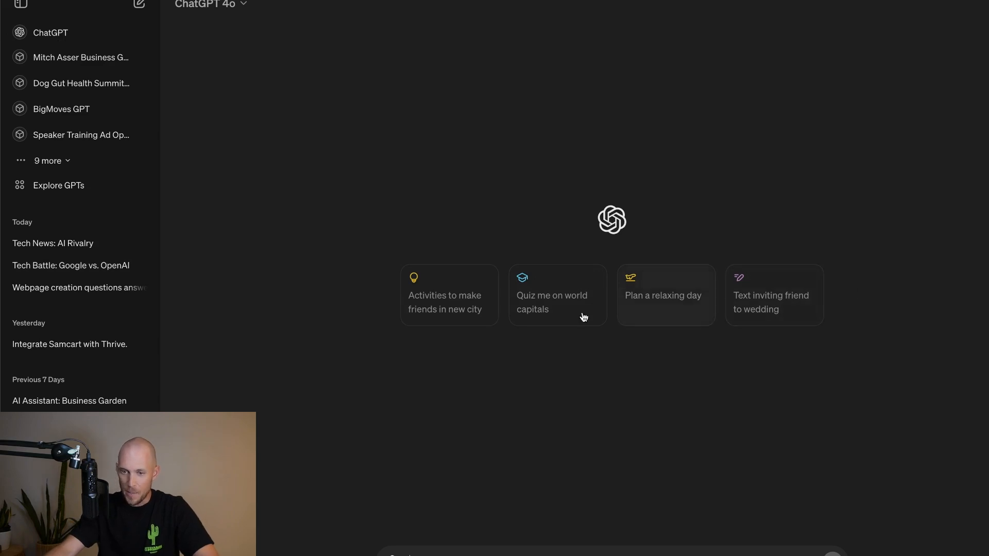
mouse_move(519, 297)
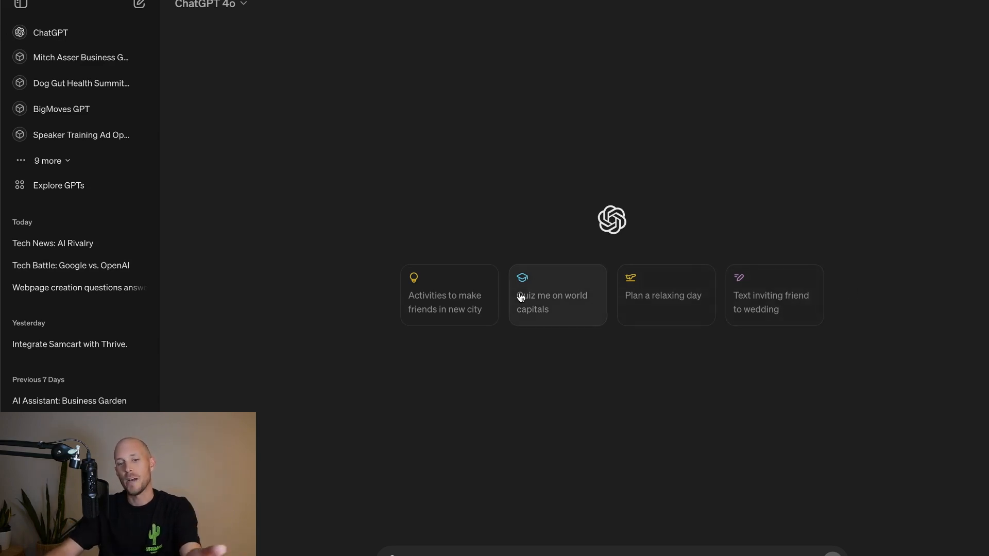
mouse_move(264, 167)
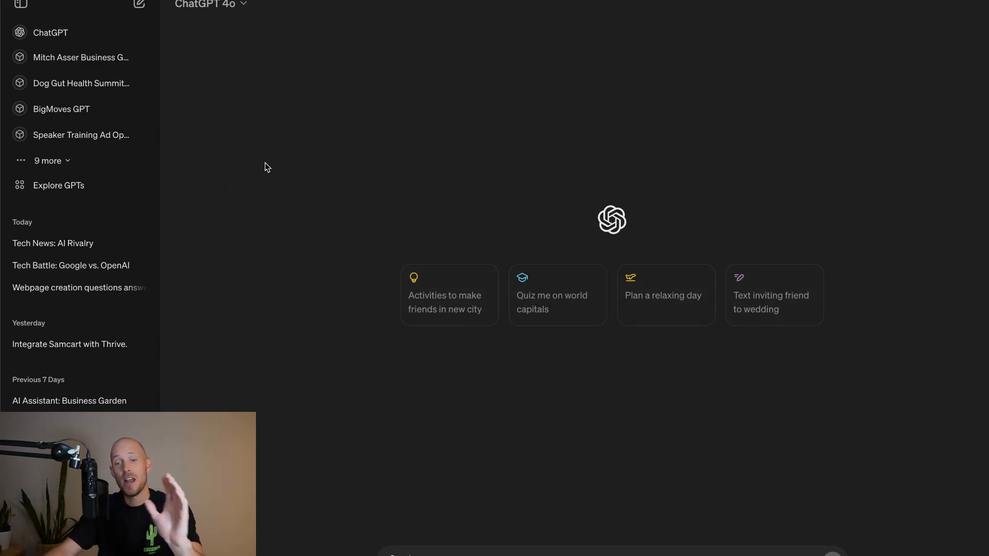
mouse_move(274, 168)
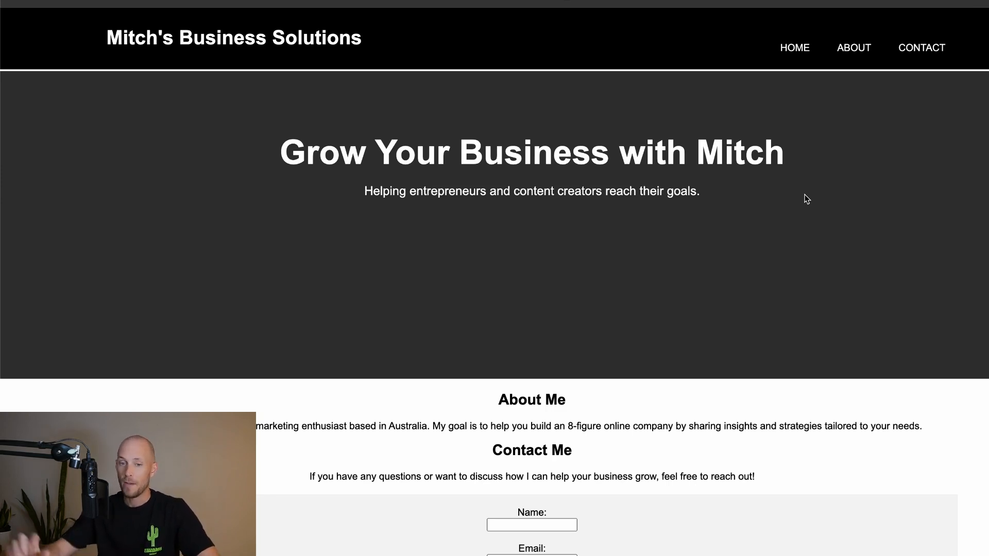
scroll("down", 3)
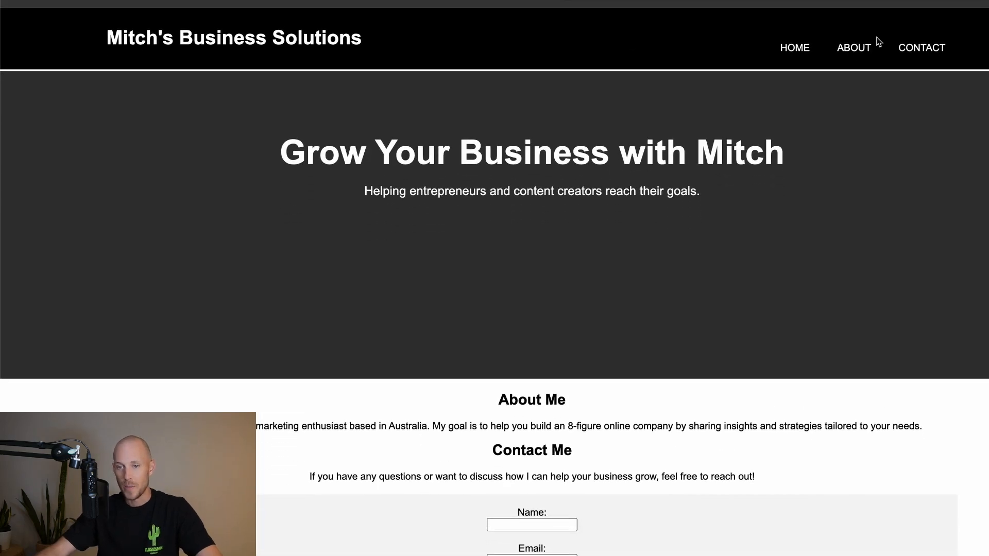
mouse_move(797, 315)
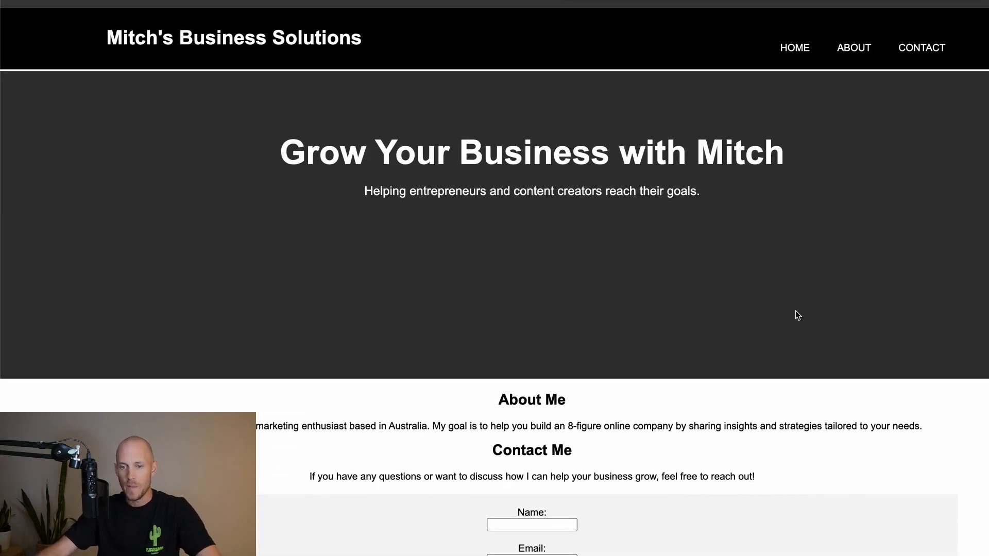
scroll("down", 3)
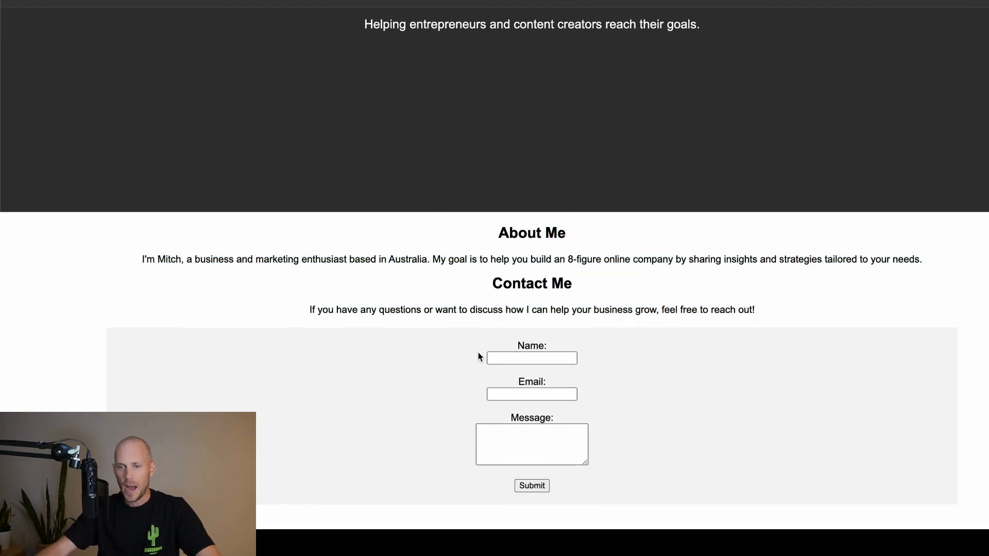
left_click(531, 358)
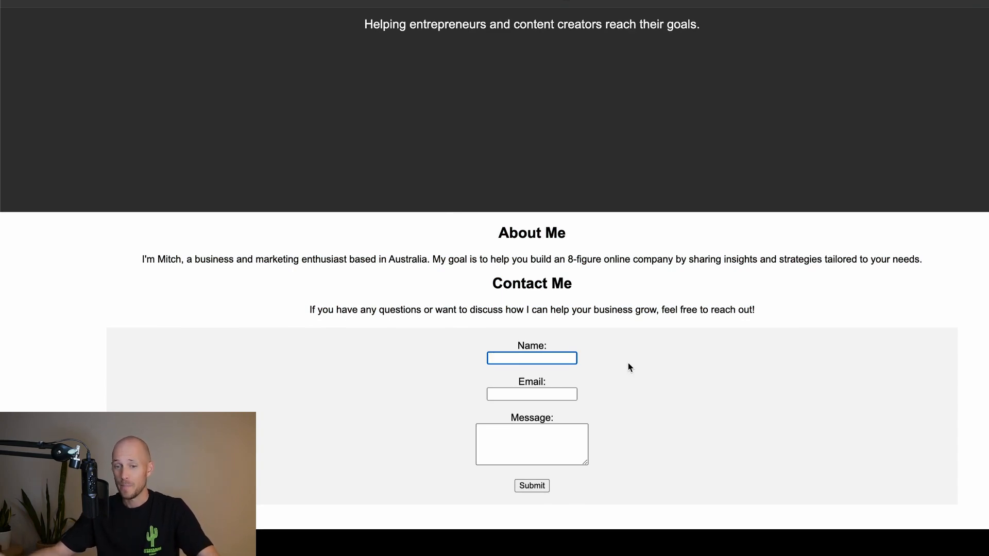
scroll("up", 3)
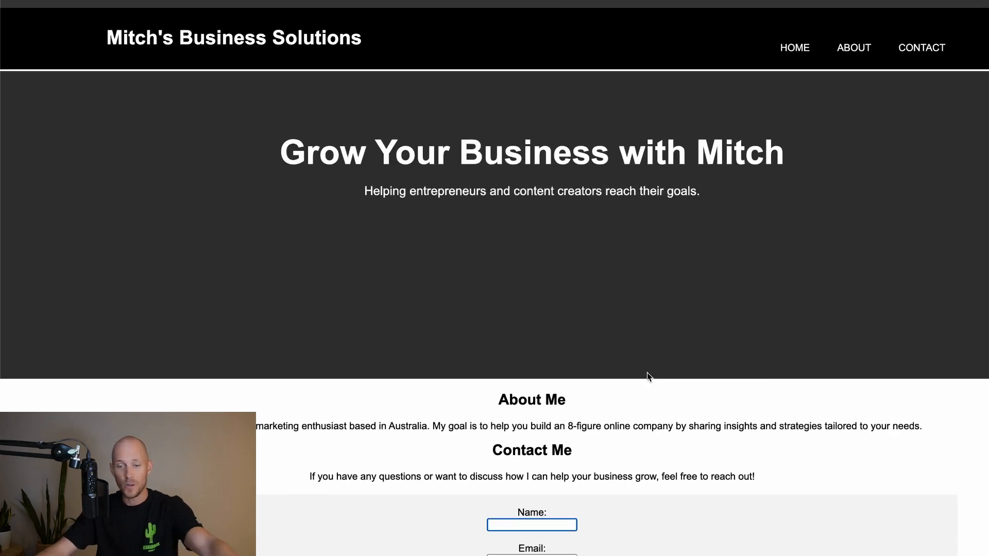